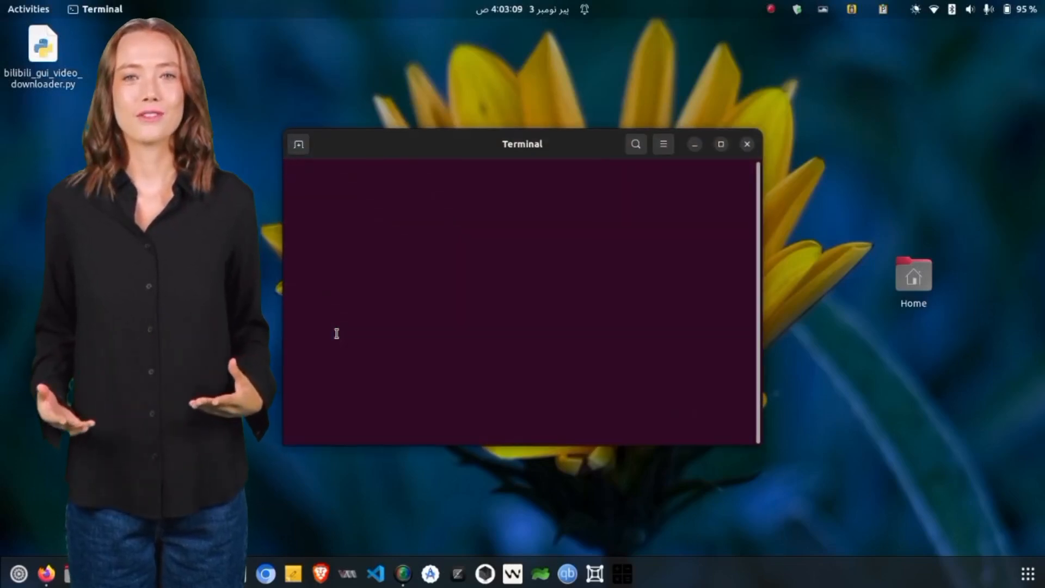
Run scrcpy from Terminal to mirror the phone, then move the terminal out of view.
text(scrcpy)
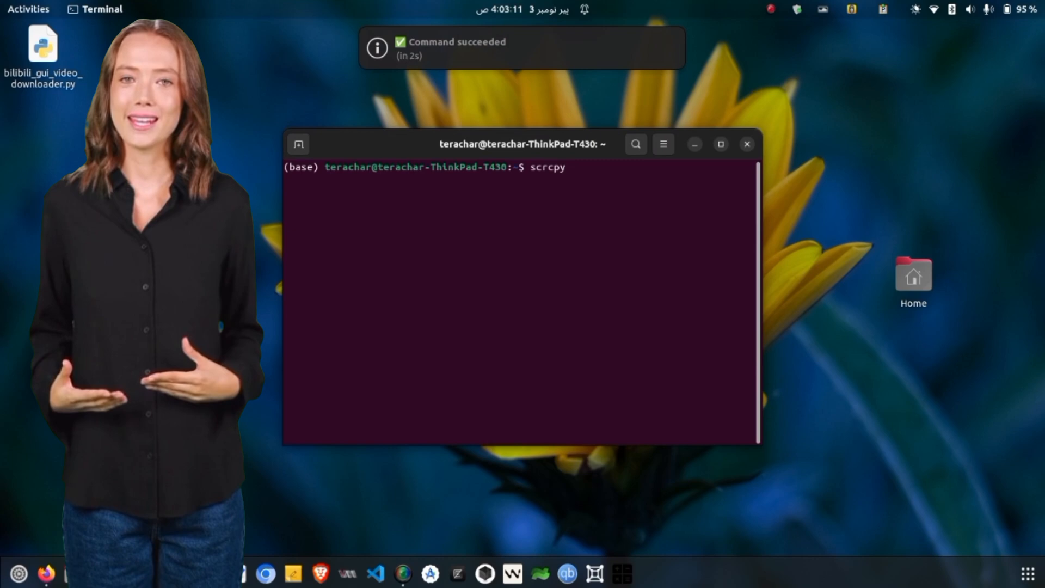
key(Return)
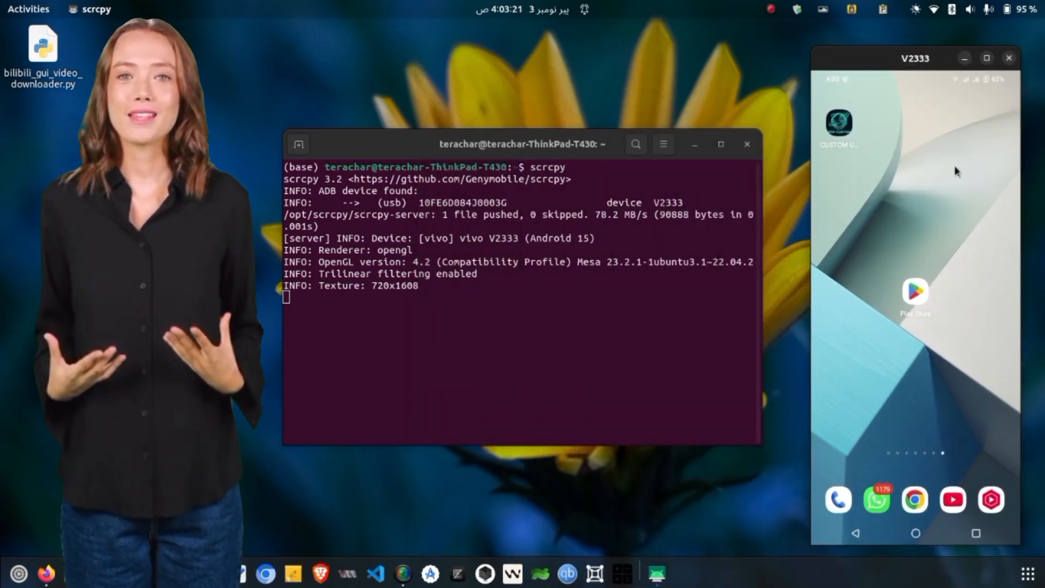
click(745, 144)
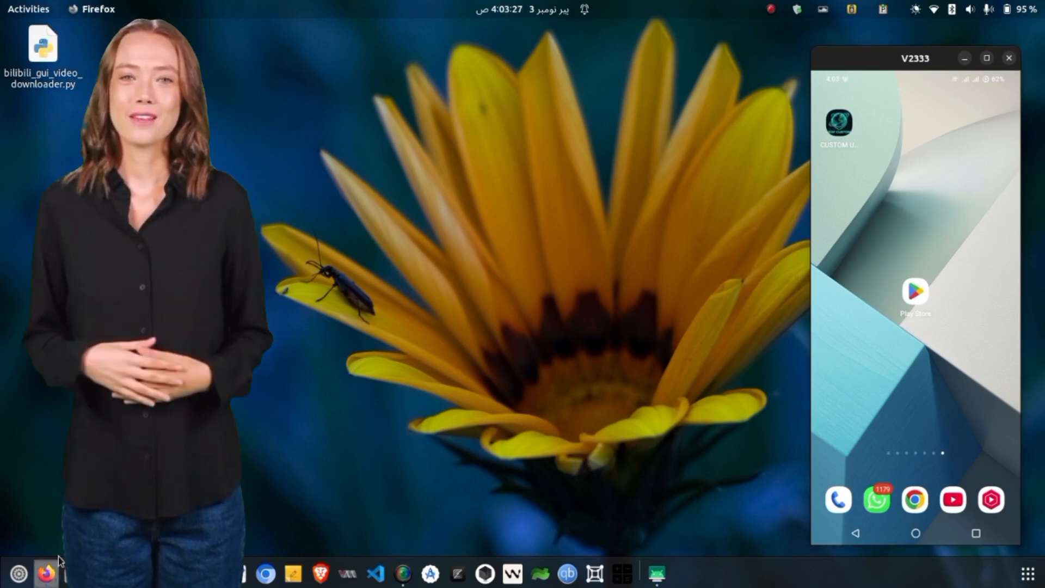
Reach sshssltunnel's Free VPNs page in Firefox and filter the list by 'udp'.
click(46, 573)
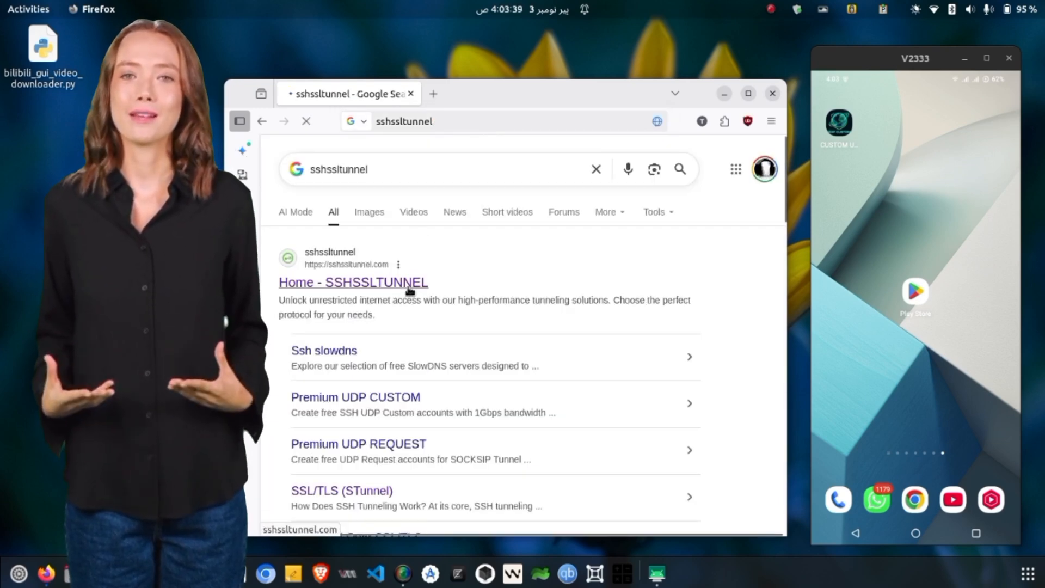
click(353, 282)
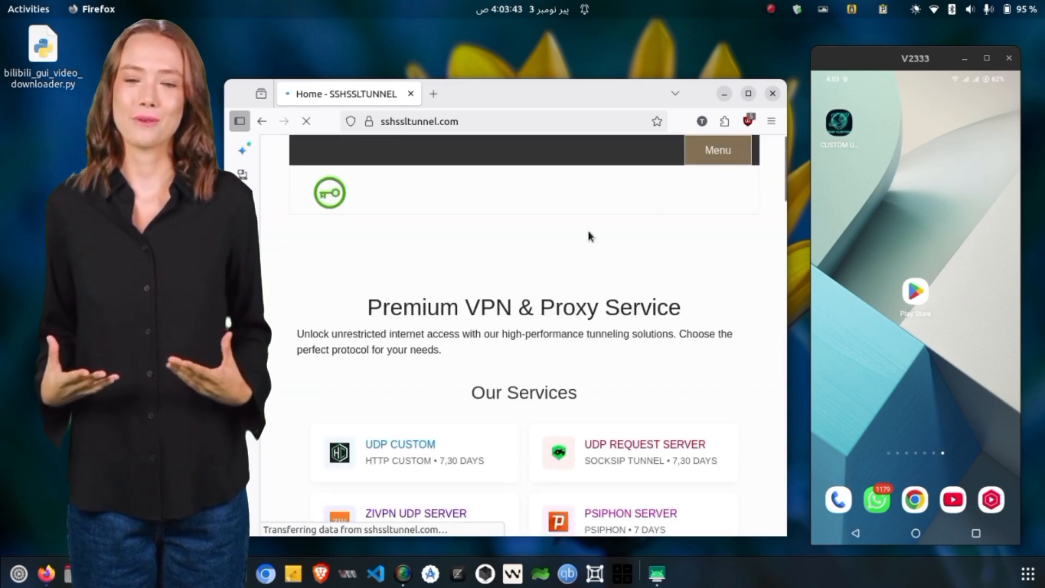
click(717, 150)
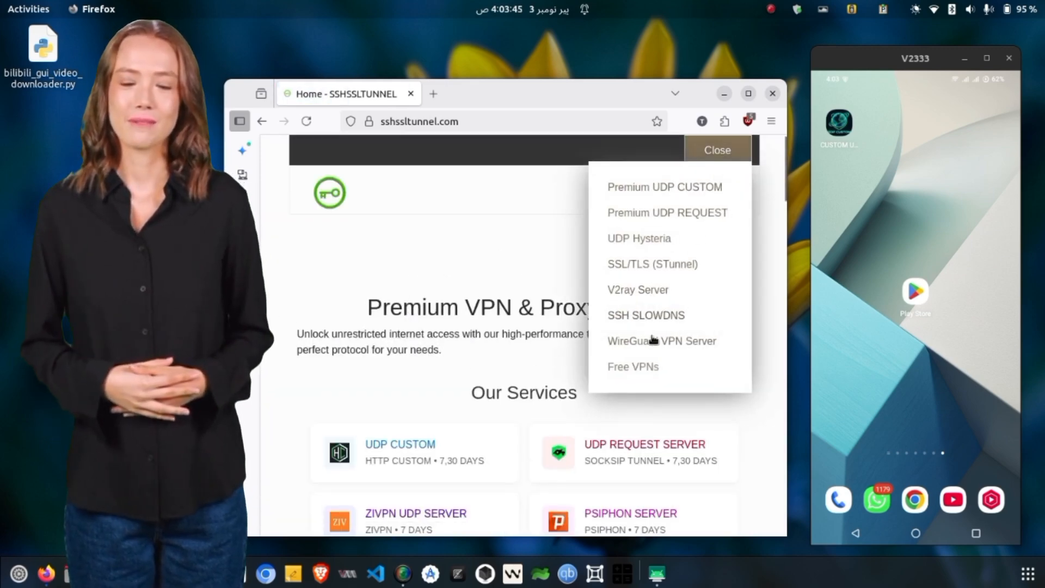
click(631, 366)
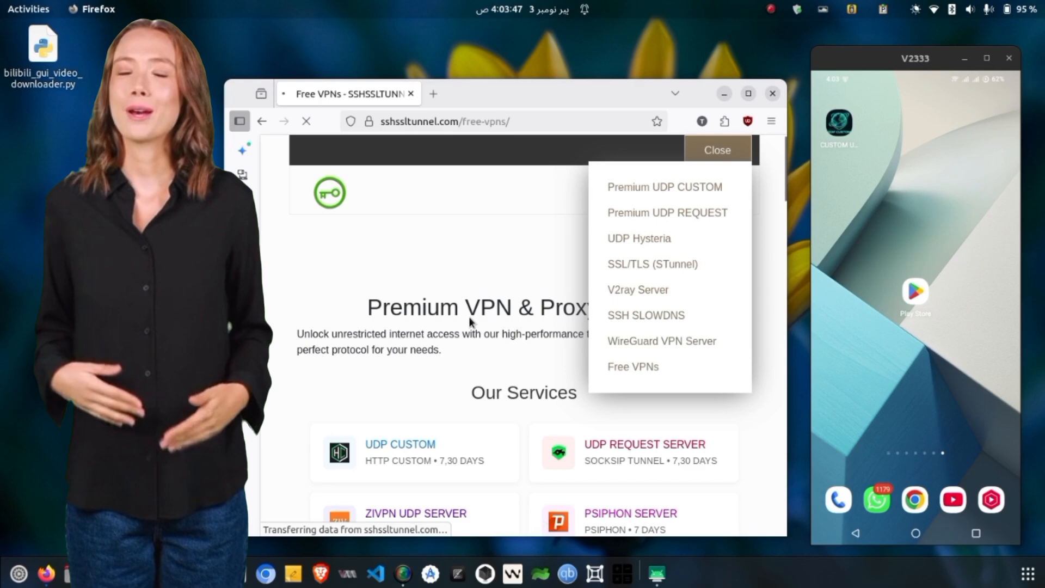
click(631, 367)
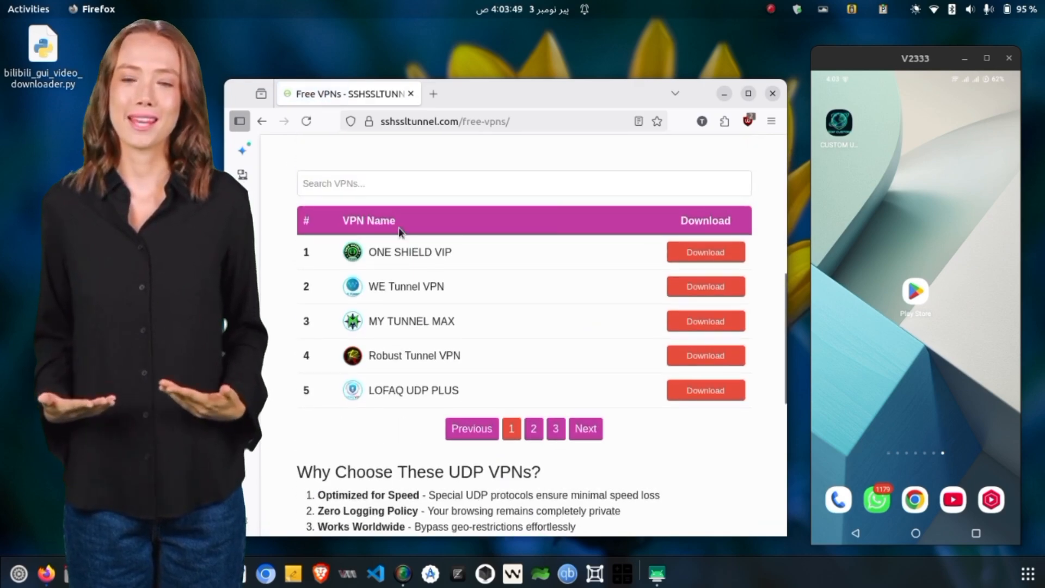
text(udp)
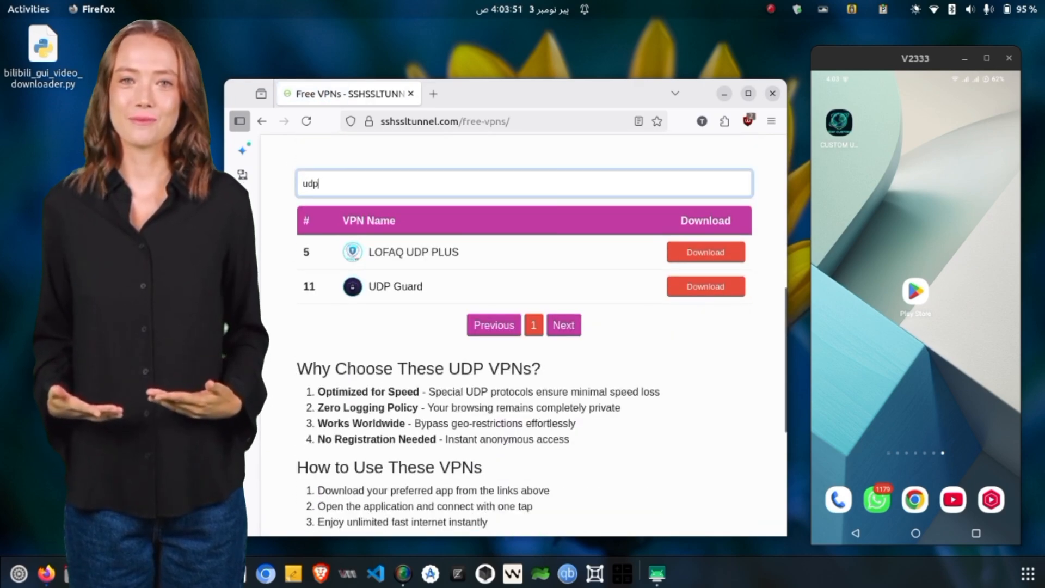
Download UDP Guard via its Google Play page, then return to the Free VPNs tab.
click(704, 287)
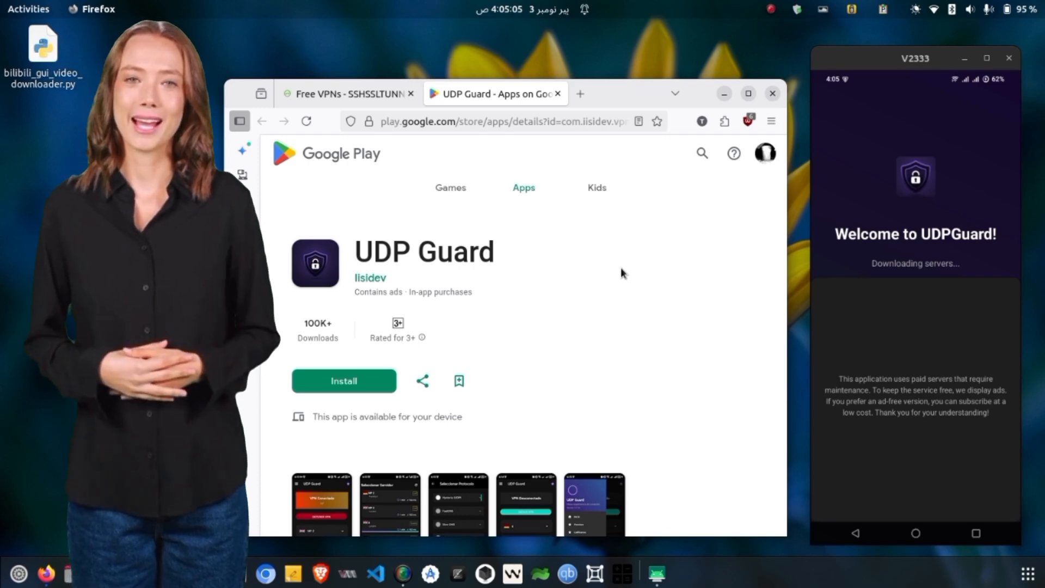
click(346, 94)
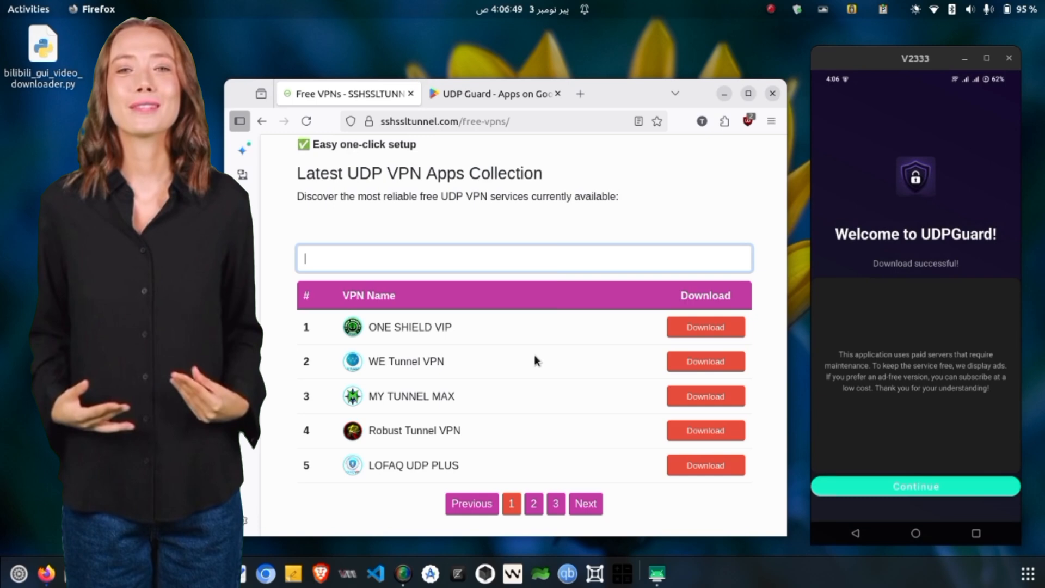
Continue past UDP Guard's welcome screen and close the Welcome dialog.
click(914, 486)
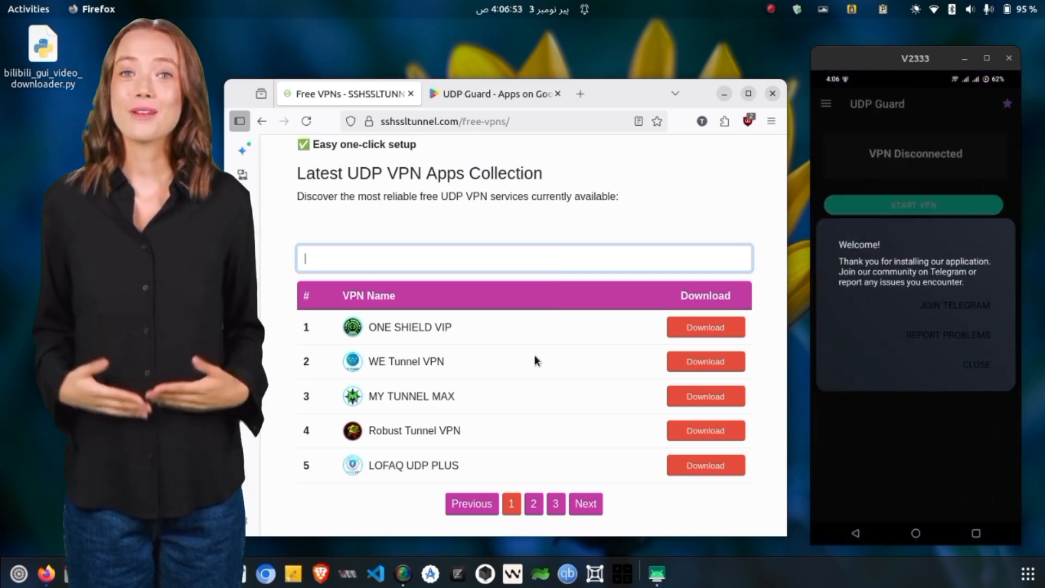
click(975, 364)
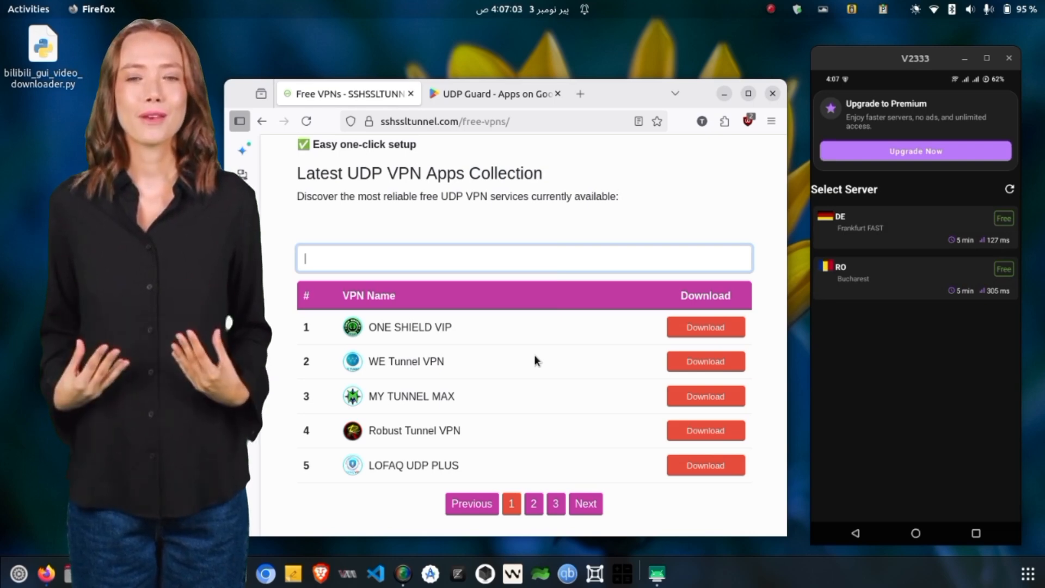
mouse_move(880, 496)
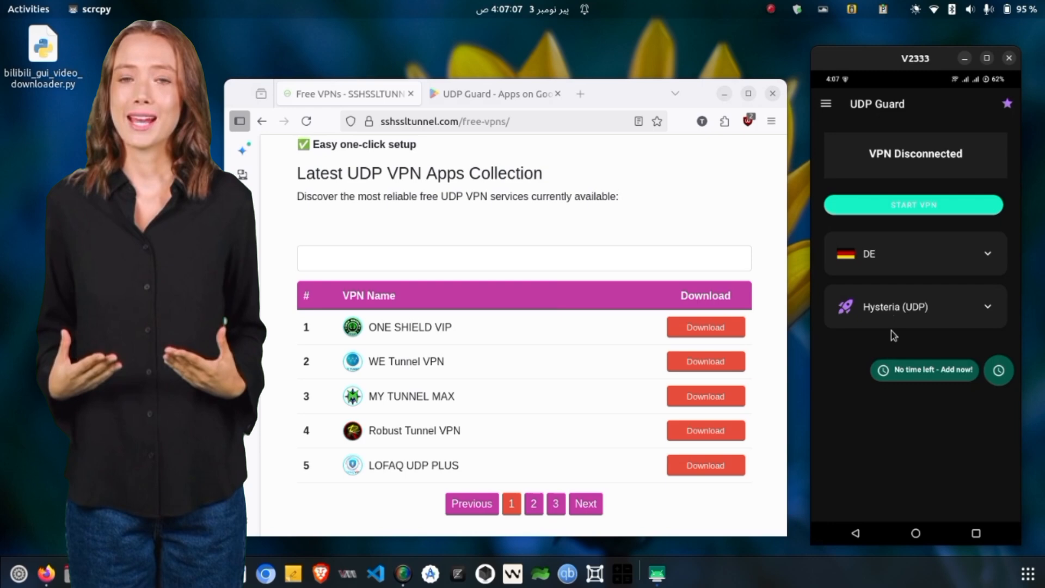
Choose the Hysteria (UDP) protocol, save its settings and return to the main screen.
click(914, 307)
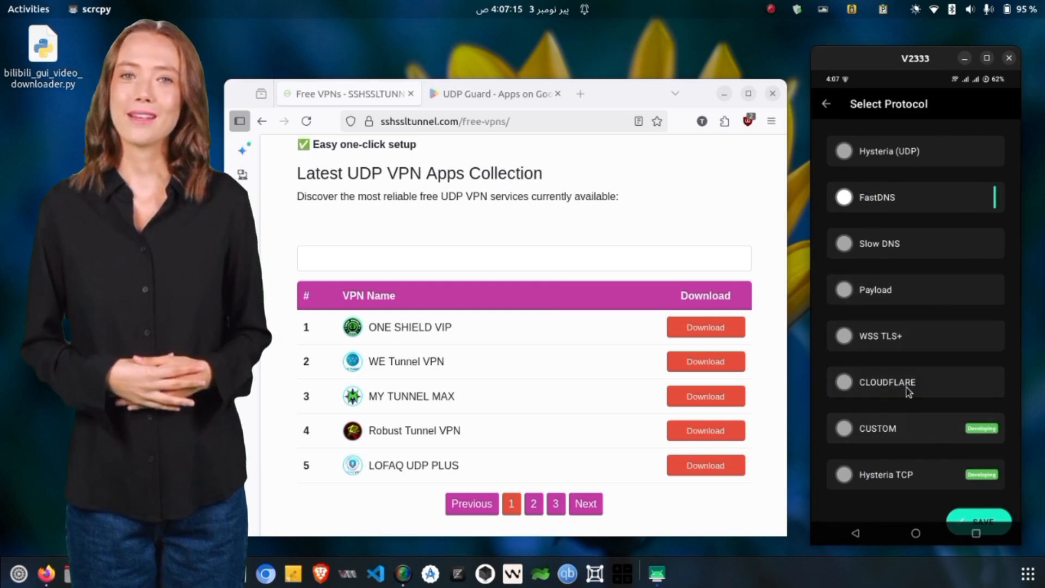
click(887, 150)
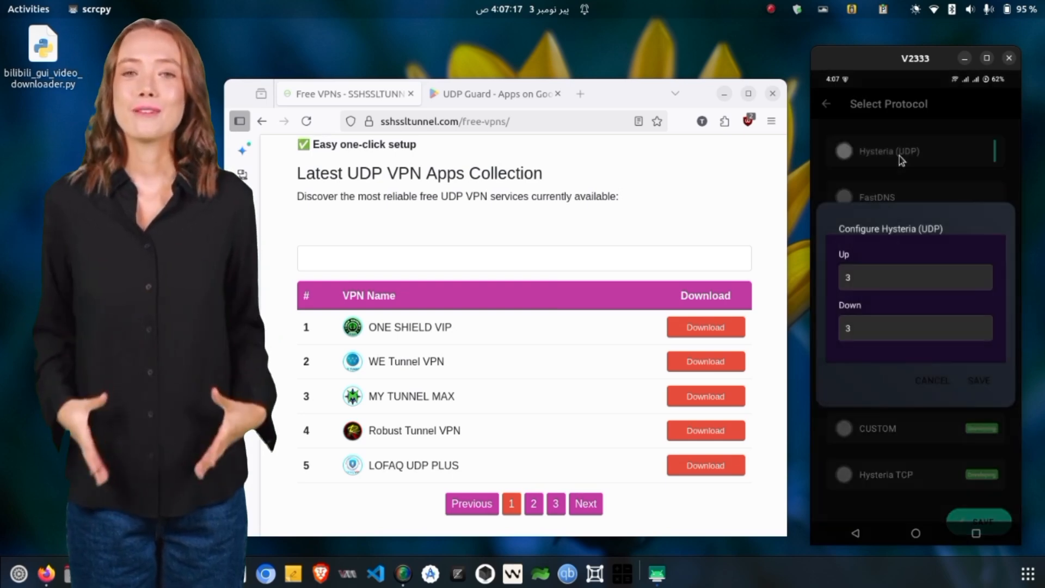
click(977, 381)
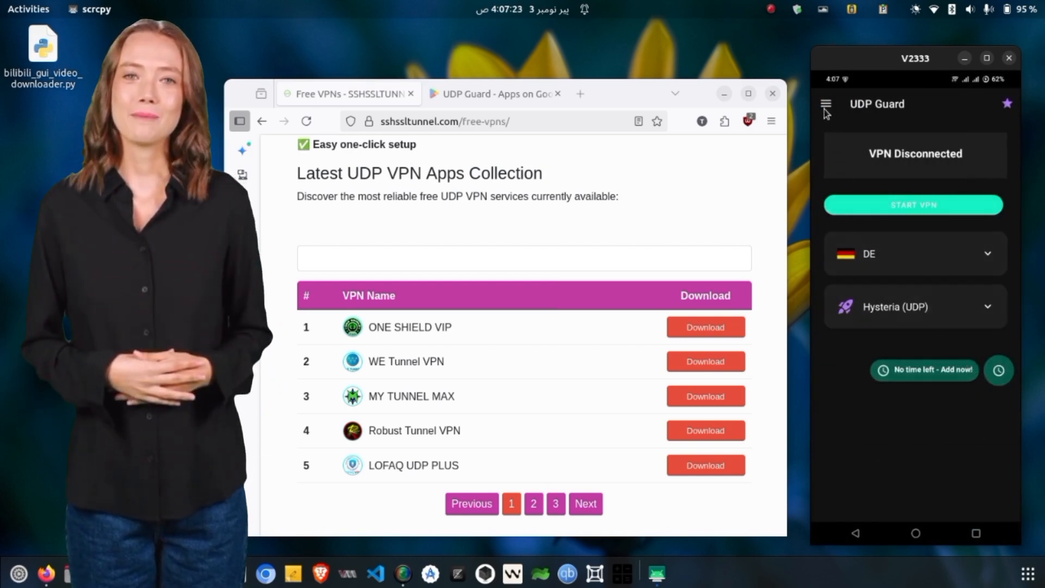
click(826, 105)
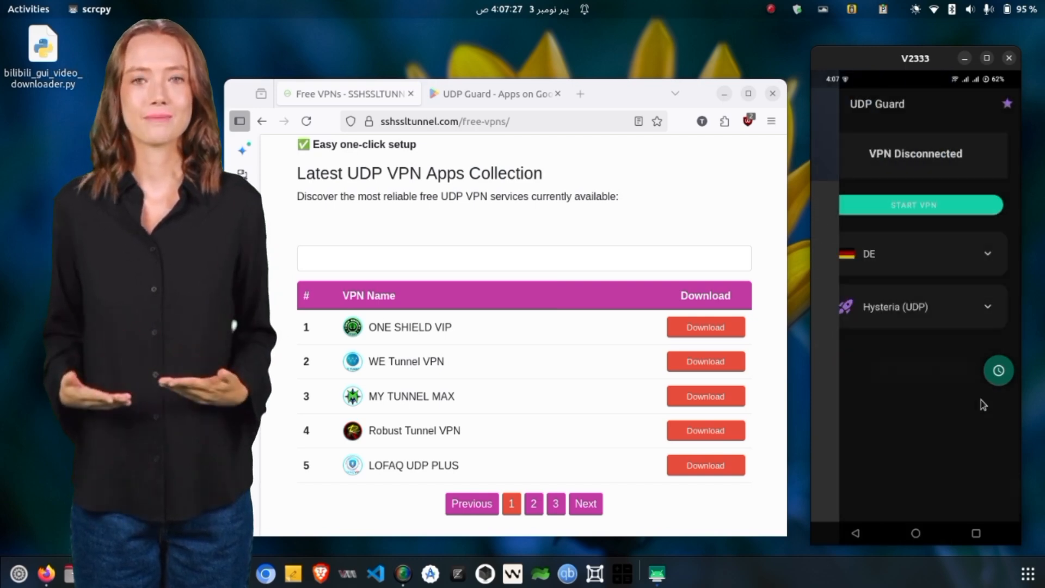
Add free minutes in Add Time so 70 minutes remain.
click(998, 371)
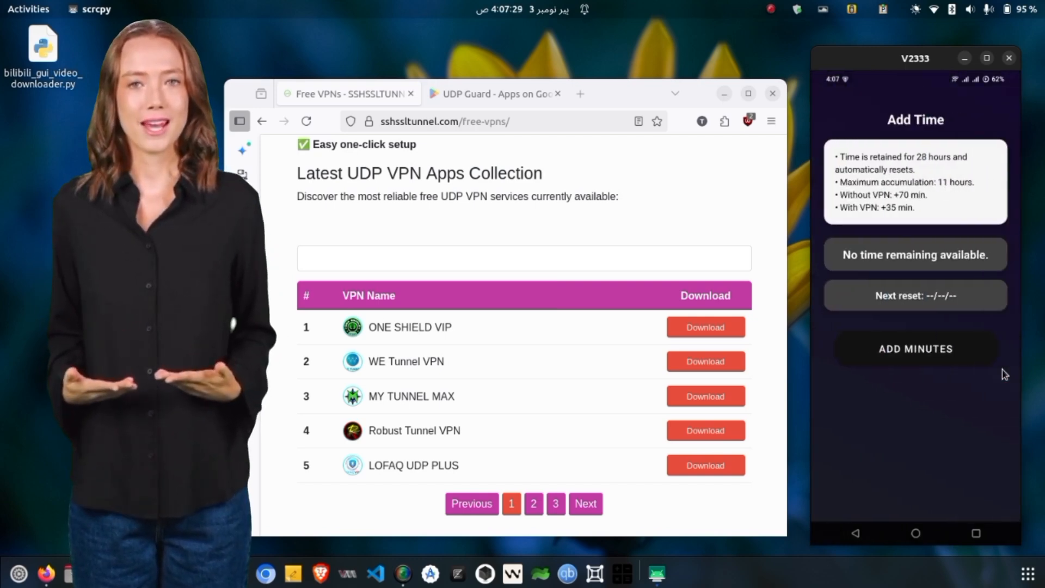
click(915, 348)
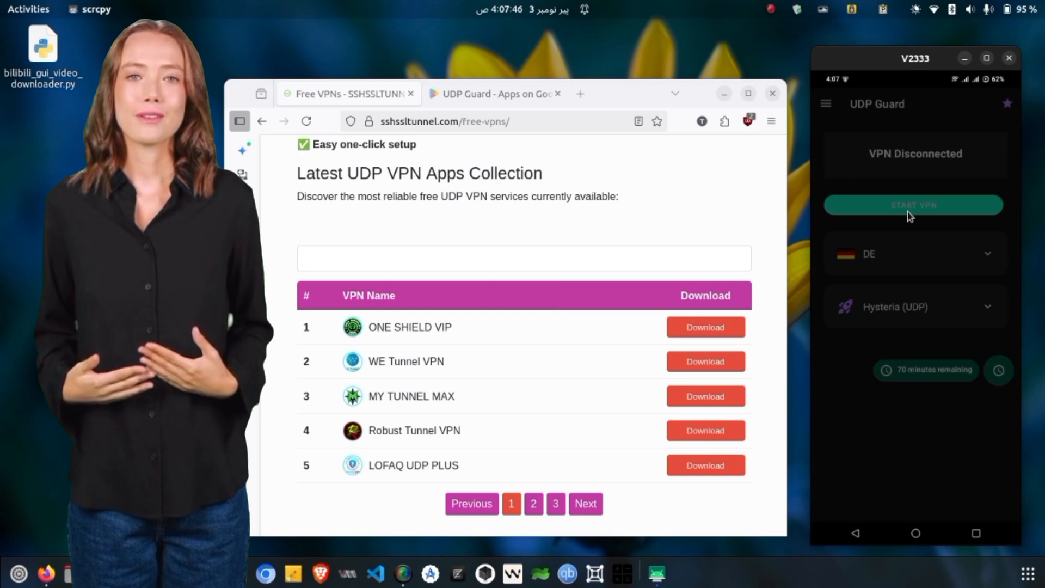
Start the VPN to DE allowing notifications, then add minutes to reach 104 remaining.
click(912, 205)
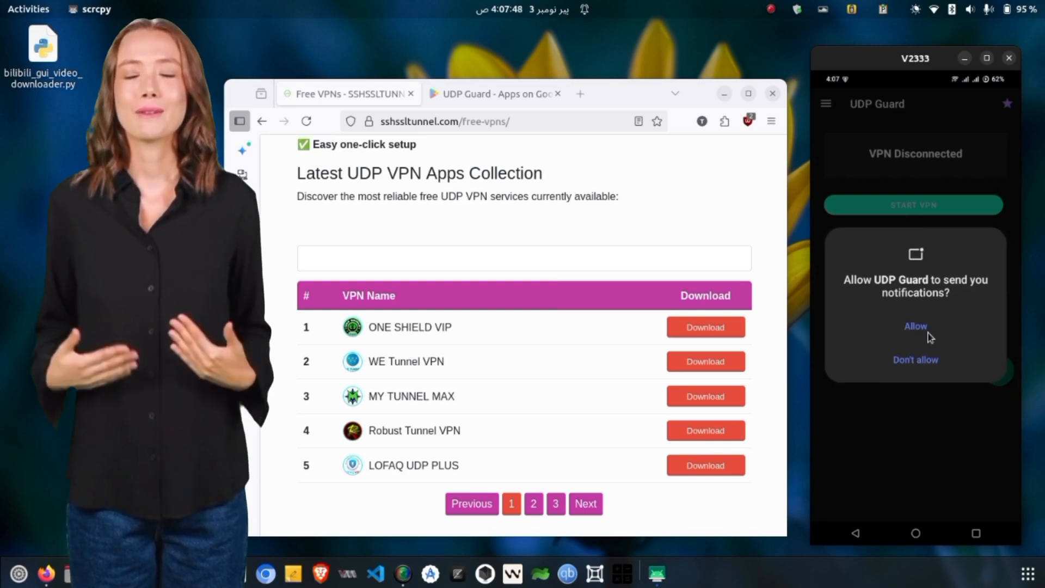
click(915, 326)
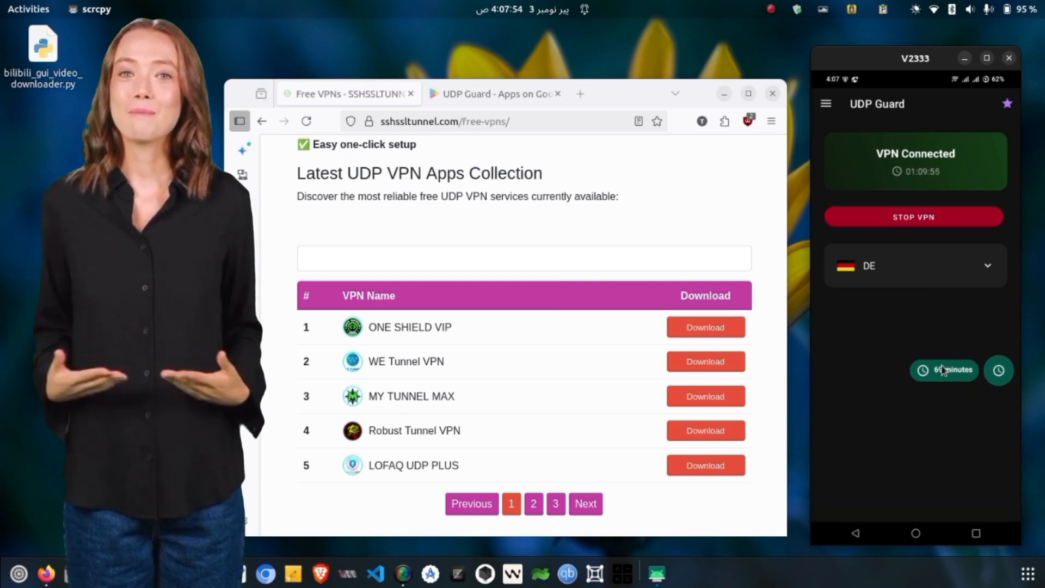
click(944, 370)
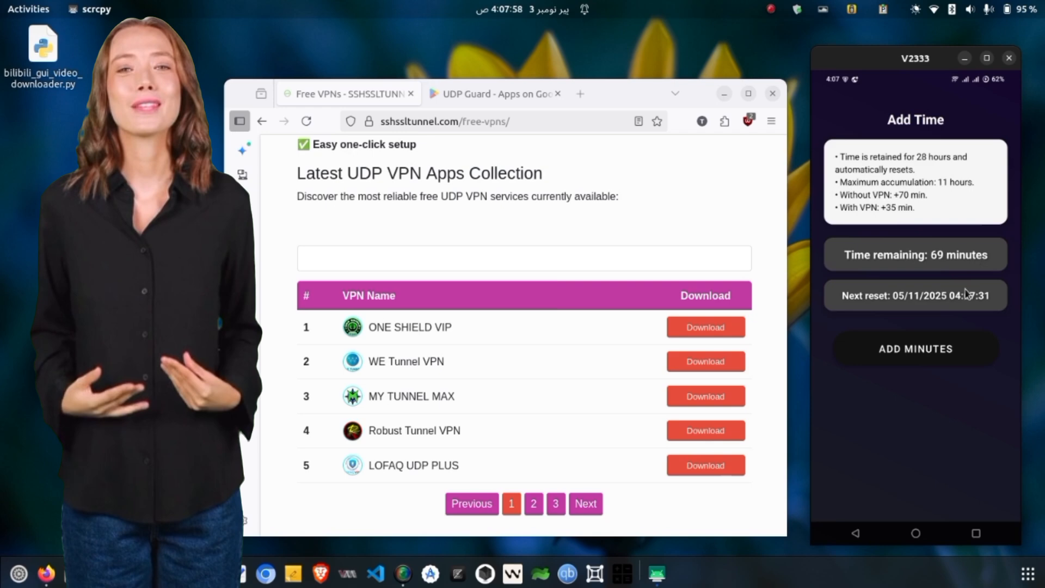
click(915, 348)
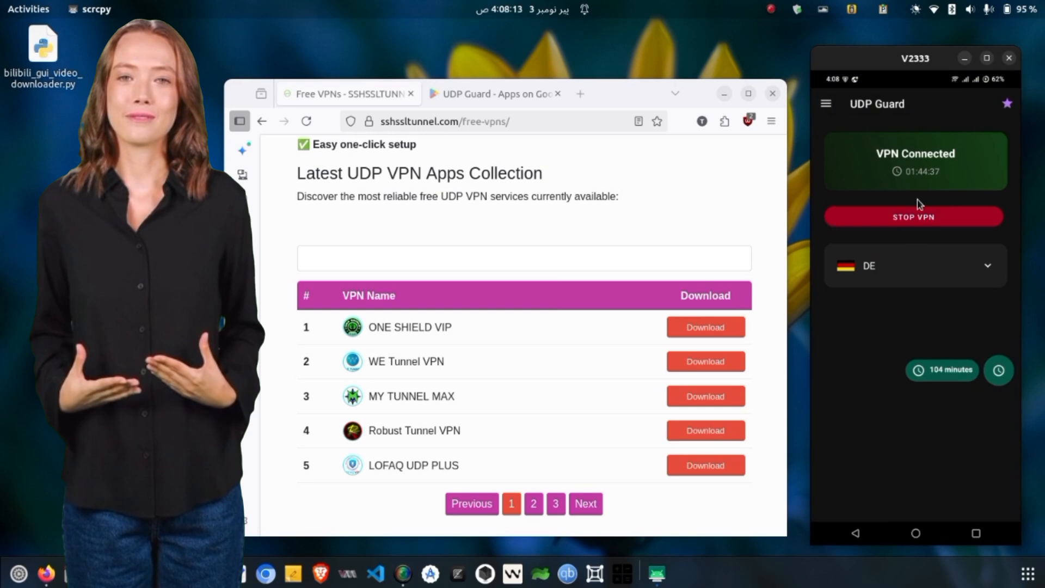
Disconnect, connect briefly through the RO server, then disconnect again.
click(913, 216)
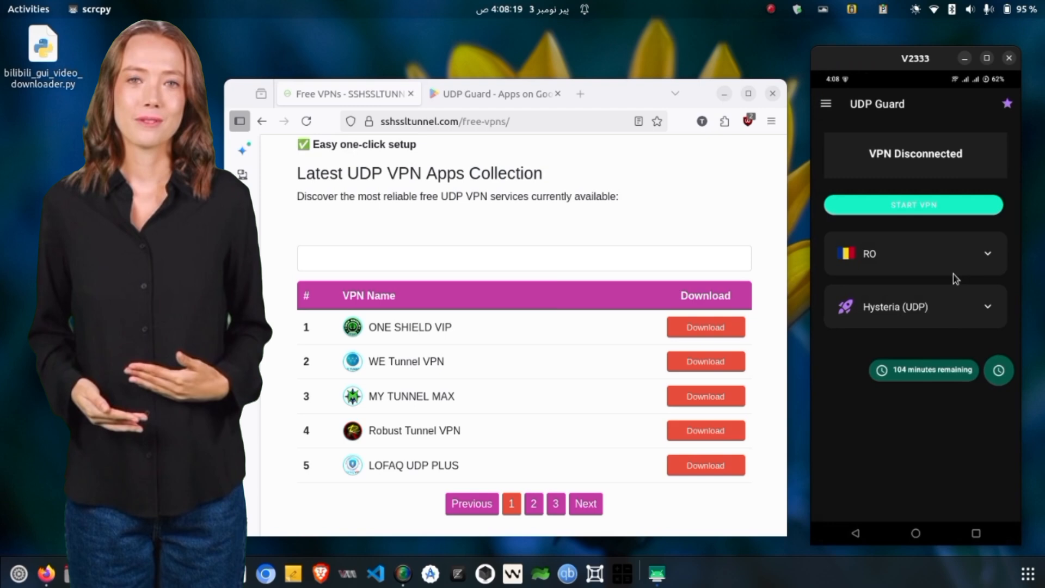
click(913, 204)
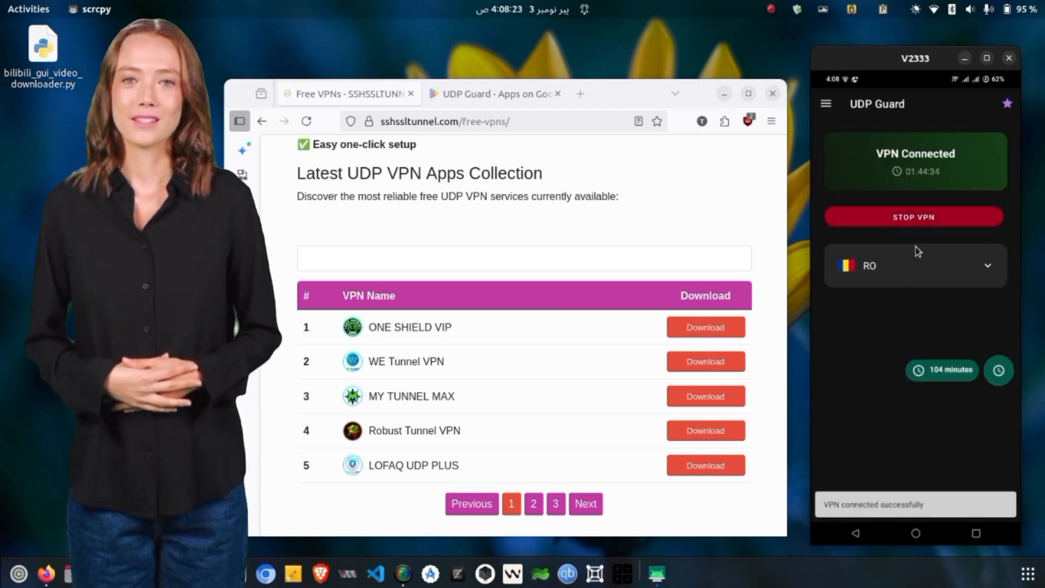
click(914, 216)
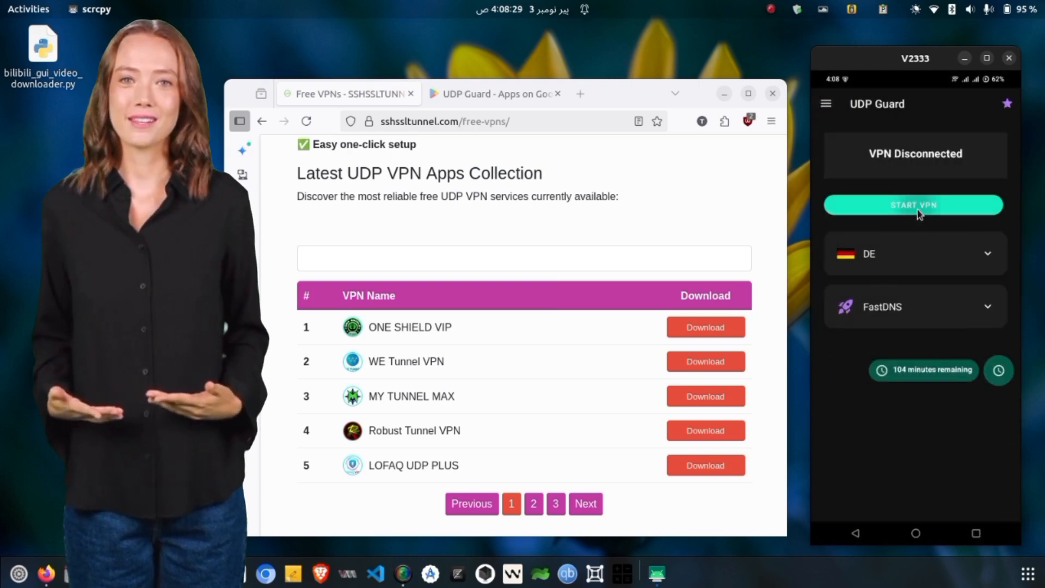
Save the Cloudflare config, connect to DE with Payload, then disconnect.
click(913, 204)
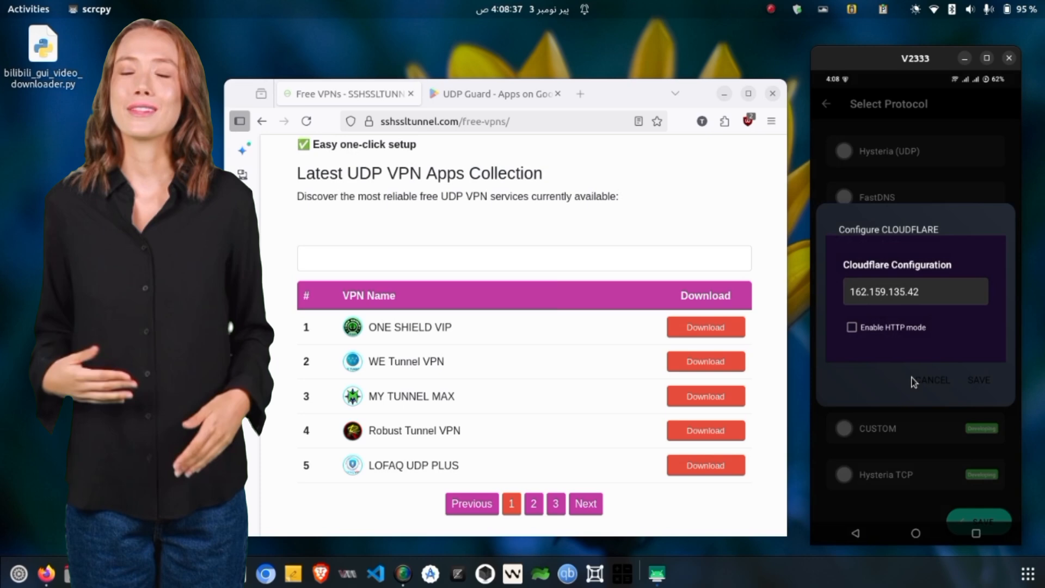
click(977, 380)
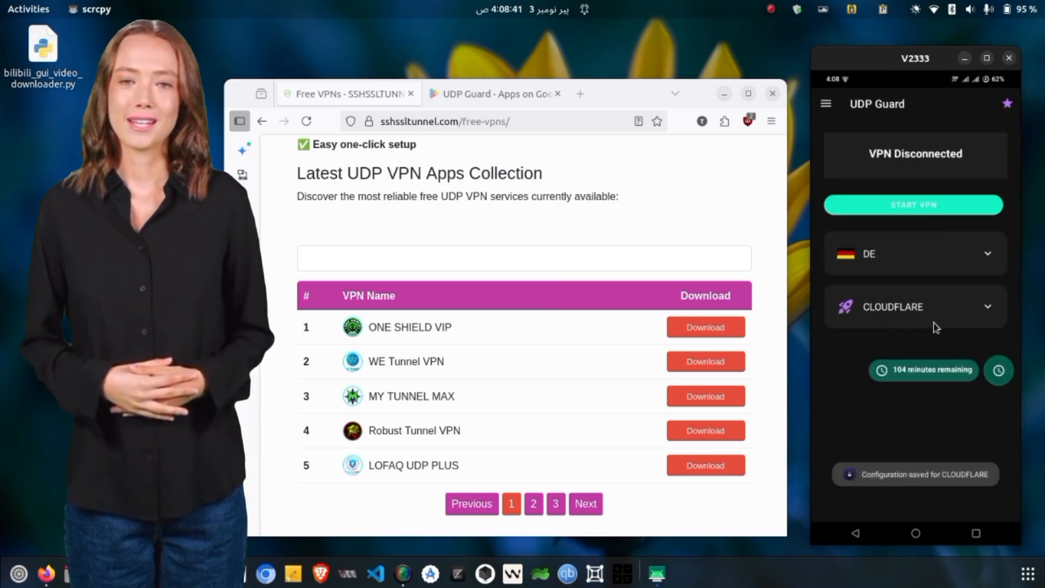
click(913, 204)
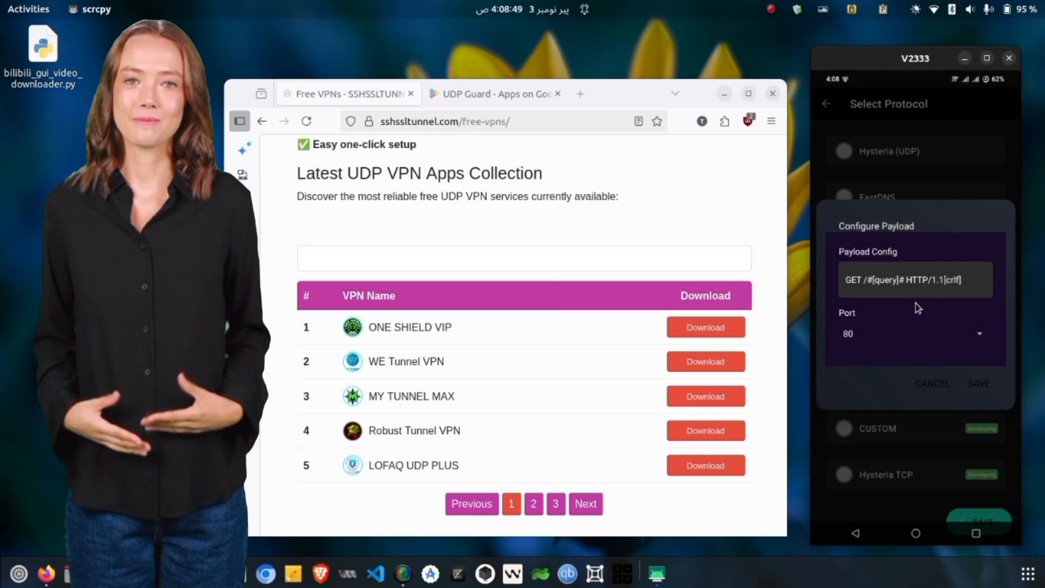
mouse_move(980, 373)
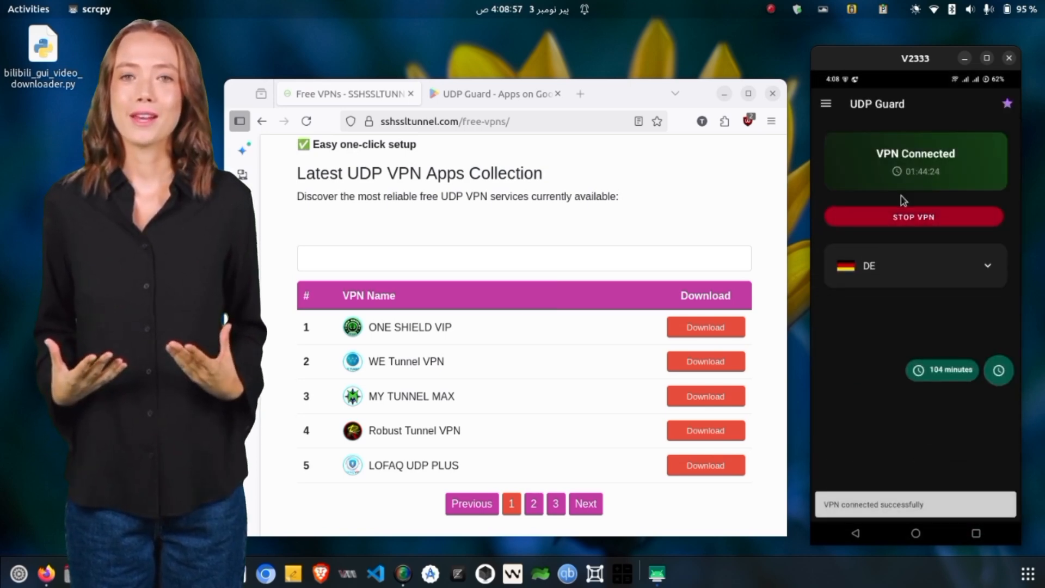
click(913, 216)
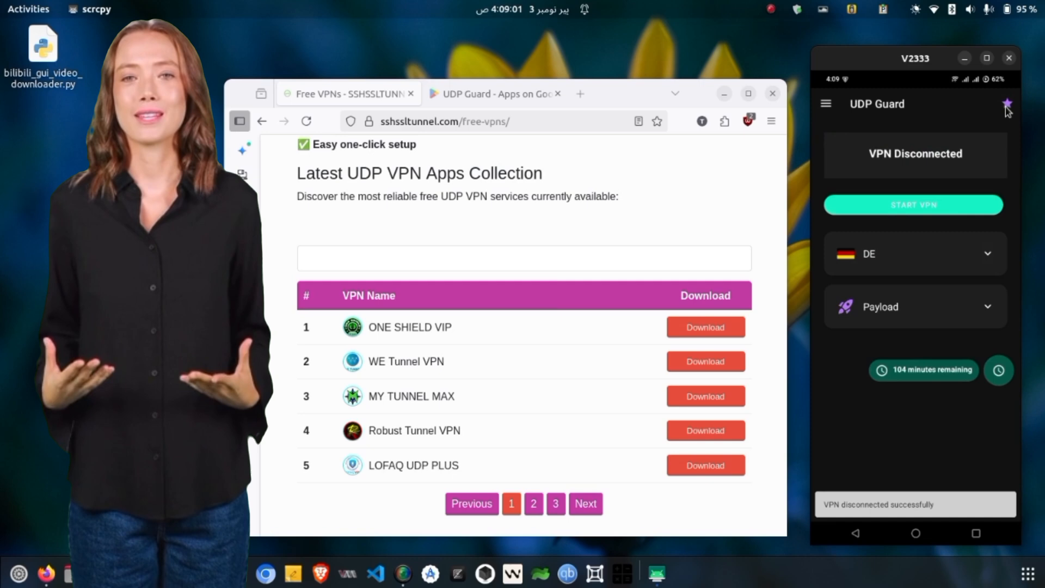
click(1006, 104)
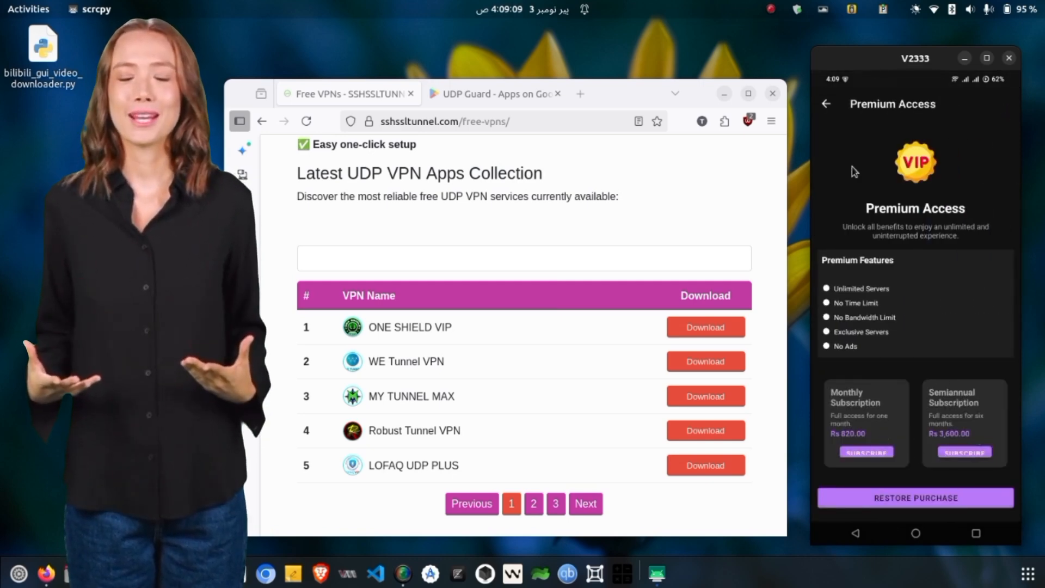
click(826, 103)
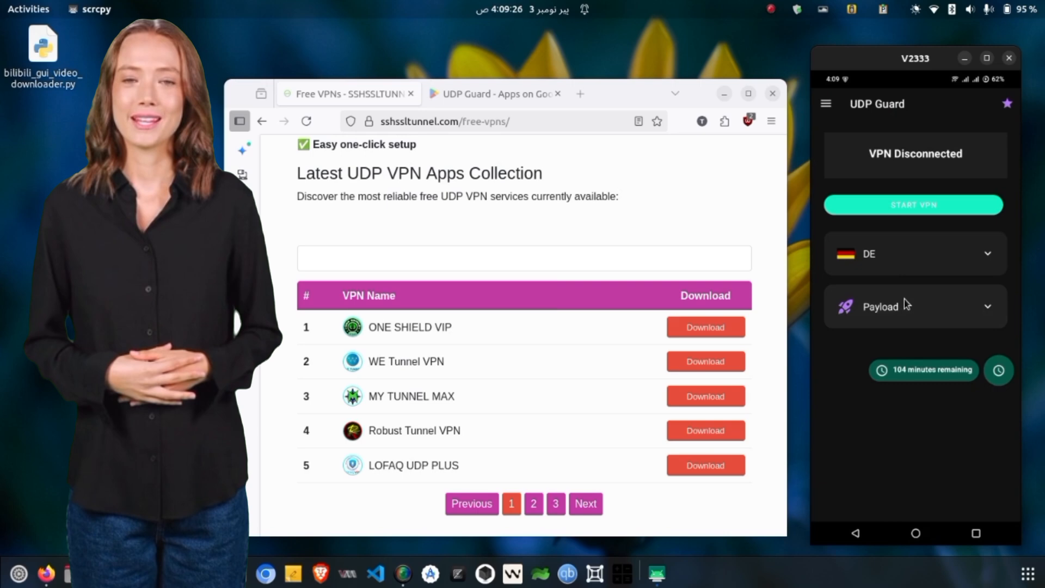